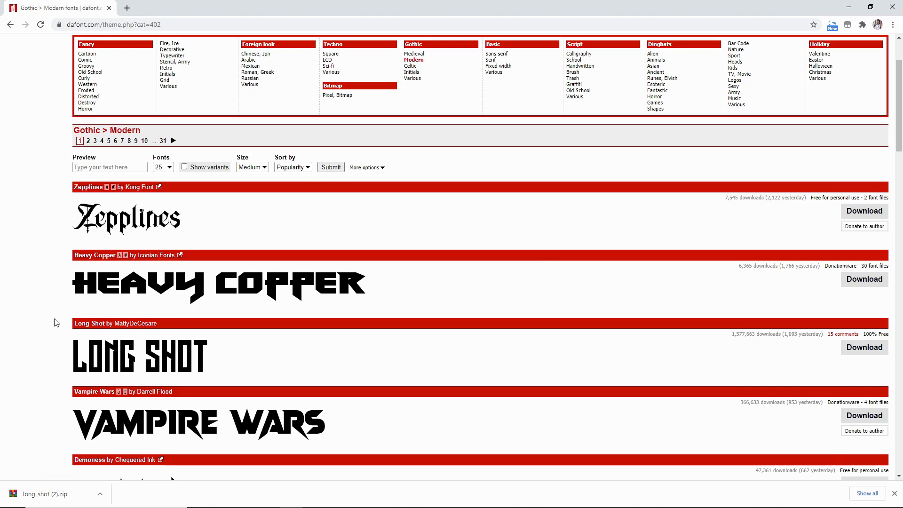
mouse_move(418, 81)
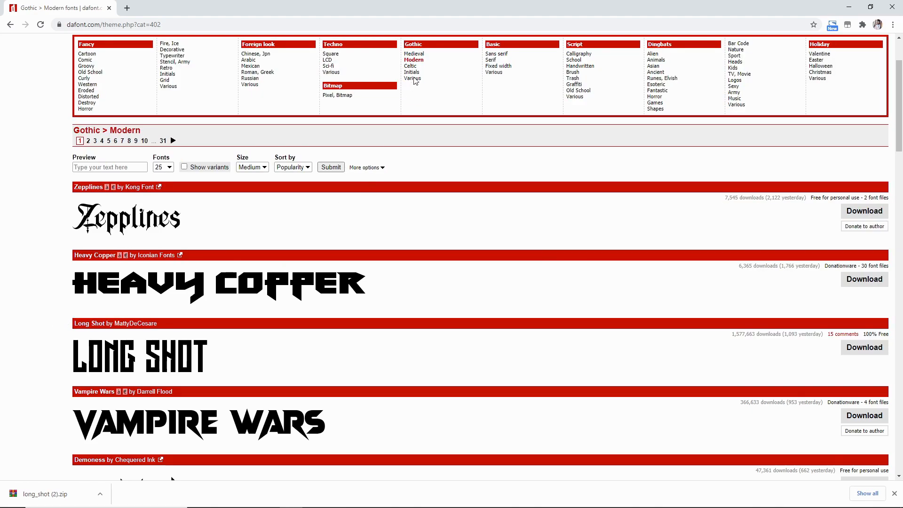
mouse_move(519, 344)
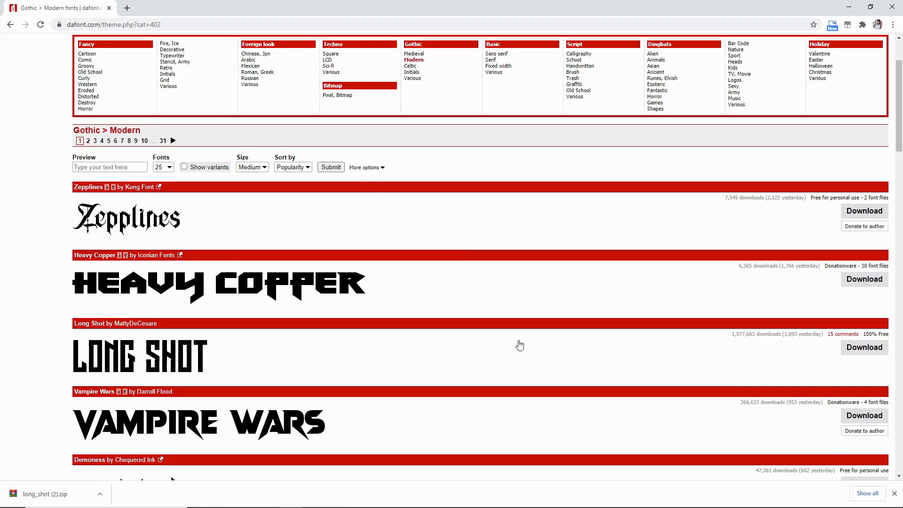
Step: Open the downloaded Long Shot zip in WinRAR, accepting the security warning
scroll(up, 3)
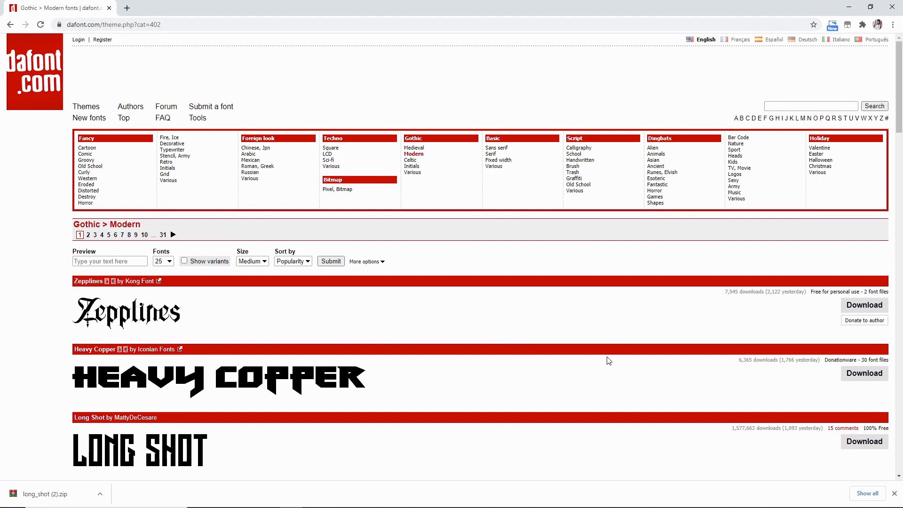
scroll(down, 3)
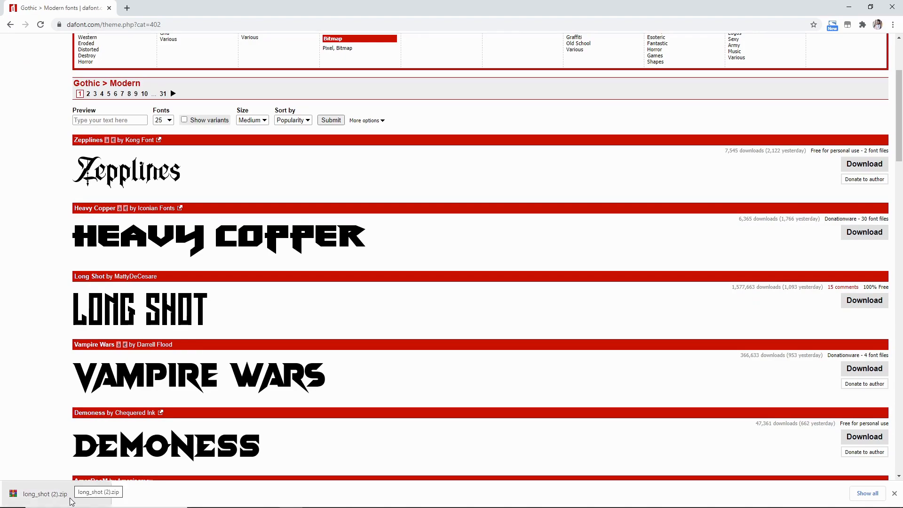
click(45, 494)
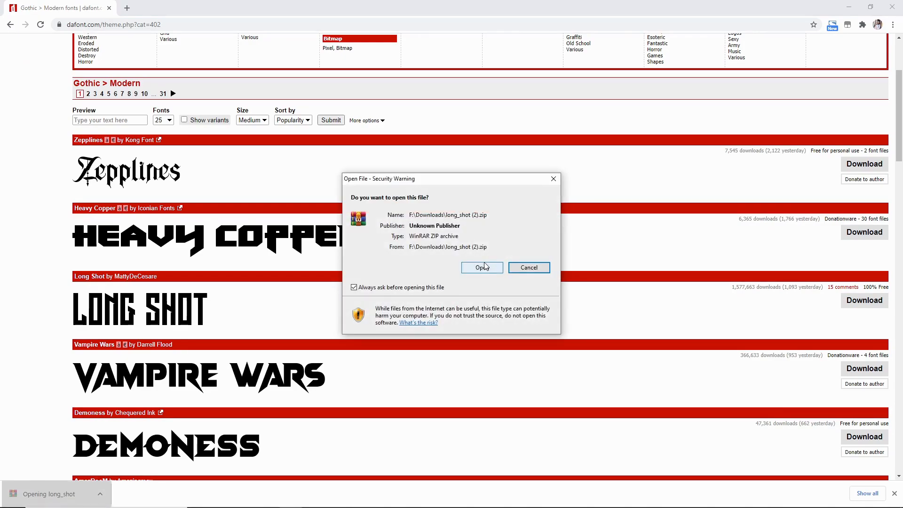
click(482, 267)
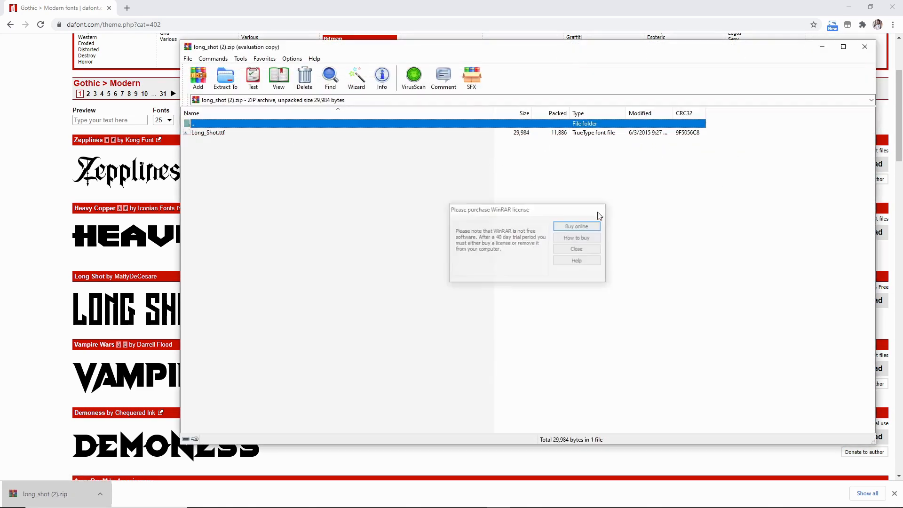
Step: Dismiss the WinRAR licence reminder and select Long_Shot.ttf in the archive
click(576, 249)
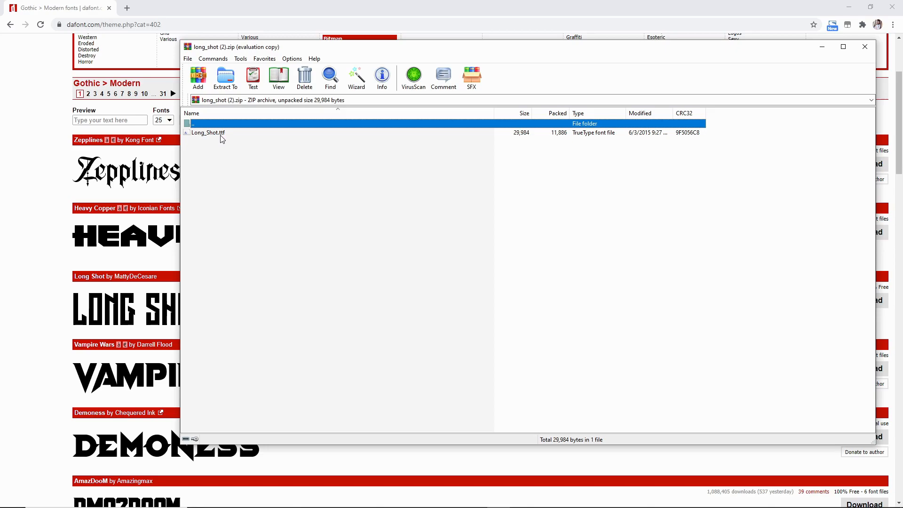
click(208, 132)
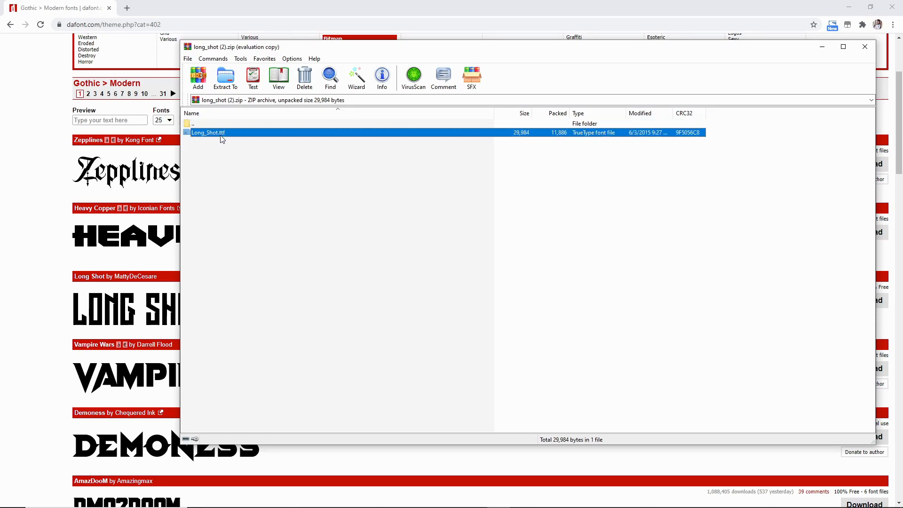
Step: Install the Long Shot font from Windows Font Viewer and close the preview
double_click(207, 133)
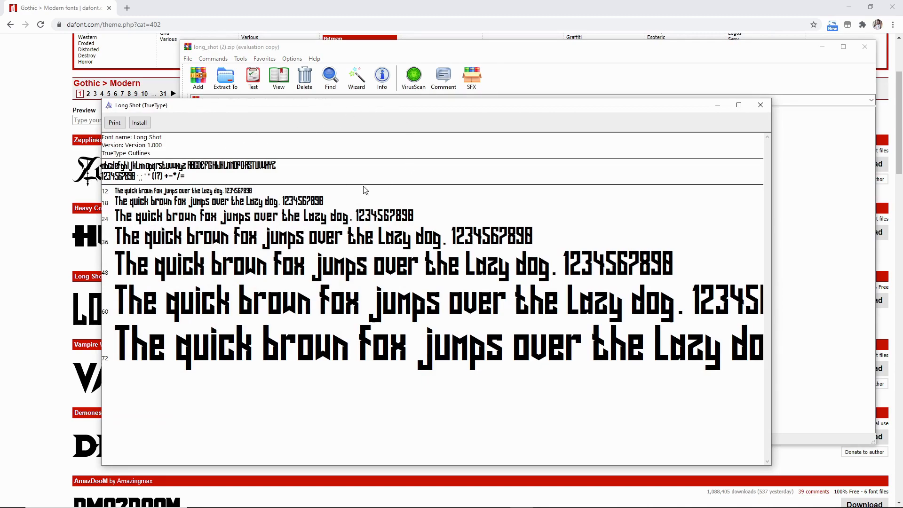
mouse_move(283, 156)
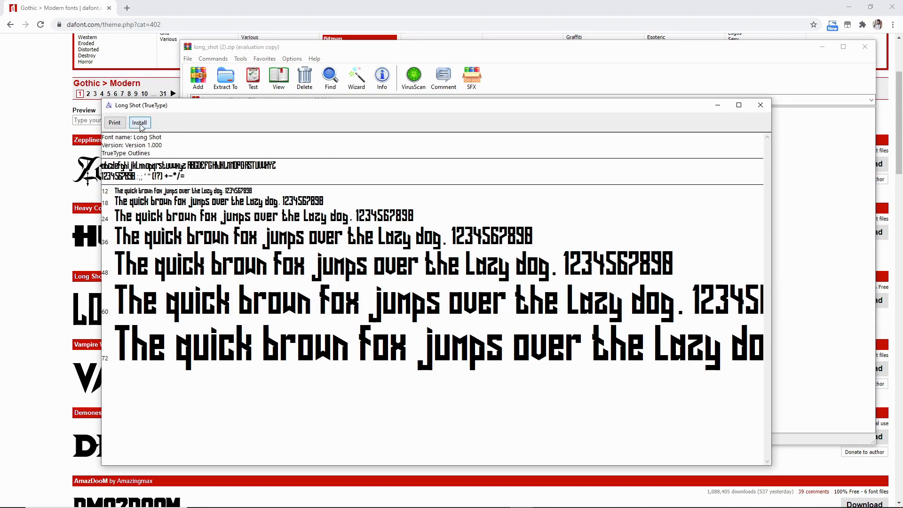
click(140, 123)
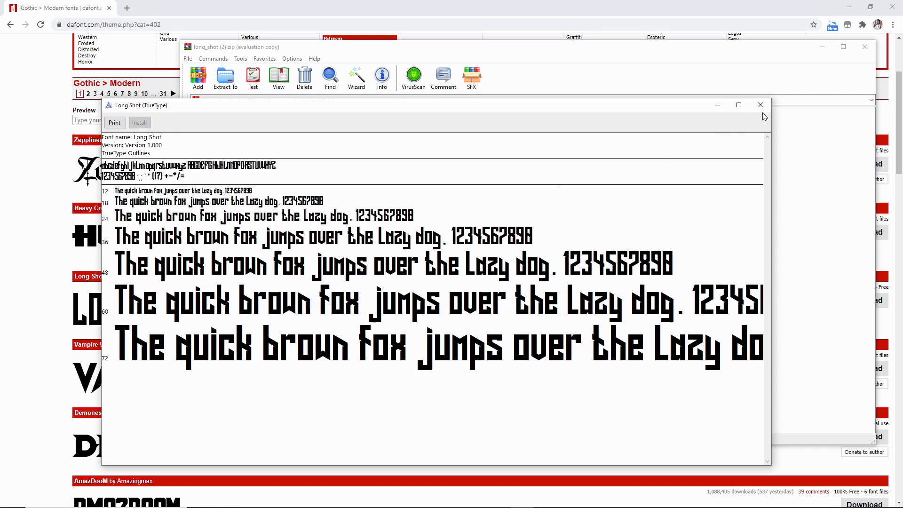
click(761, 105)
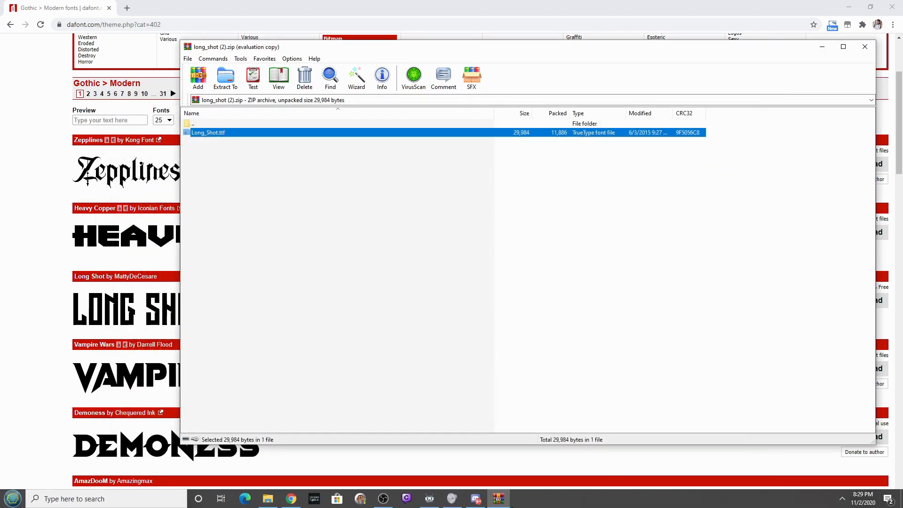
Step: Switch to OBS Studio and add a new Text (GDI+) source to the scene
click(383, 499)
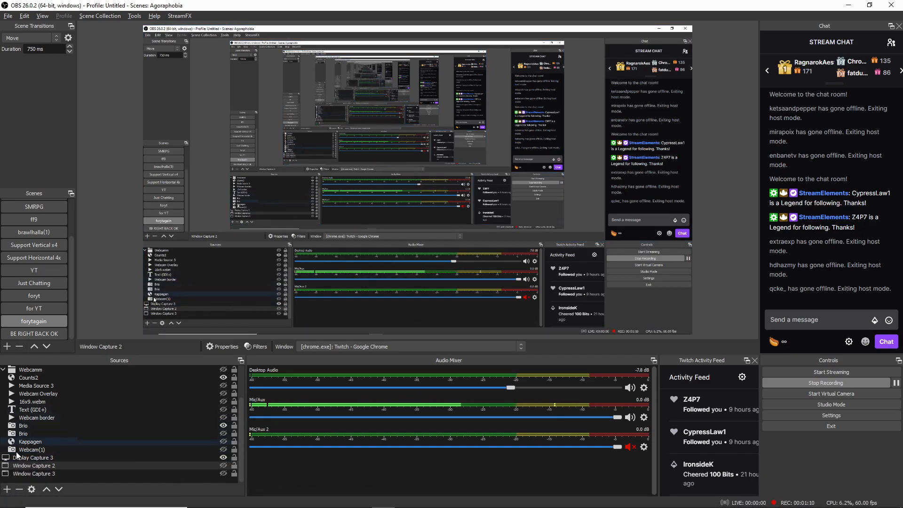
click(7, 503)
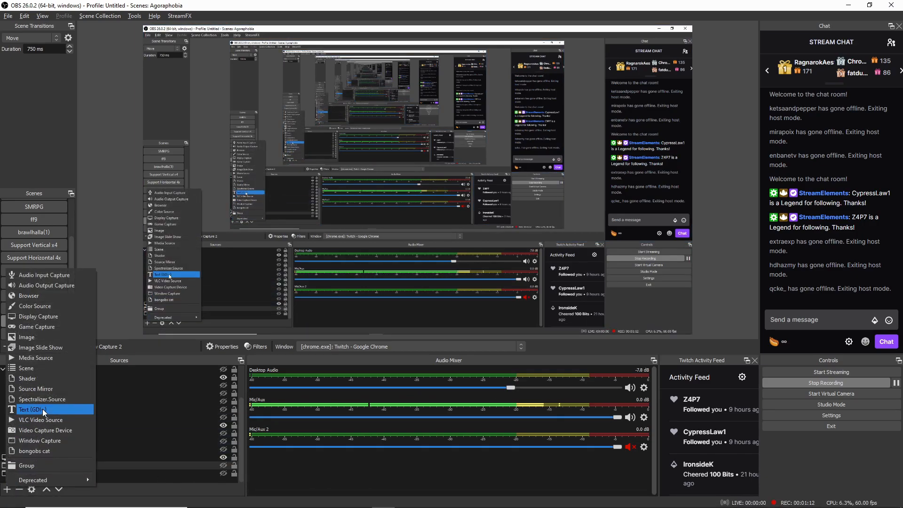
click(33, 409)
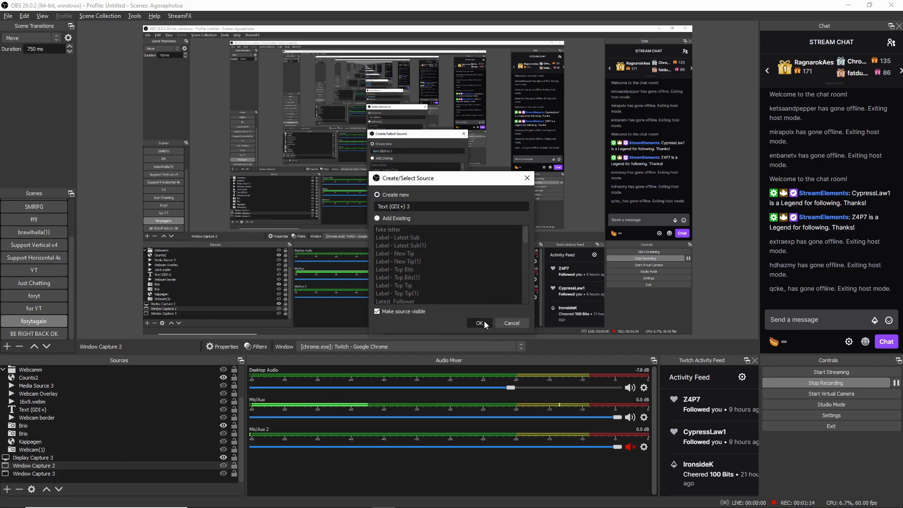
click(480, 324)
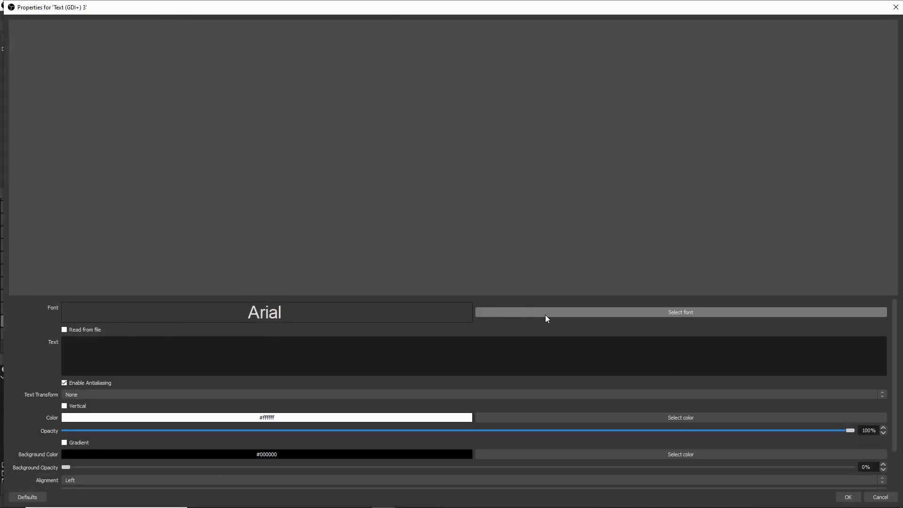
Step: Browse the font picker in the source properties, leaving the font as Arial
click(681, 311)
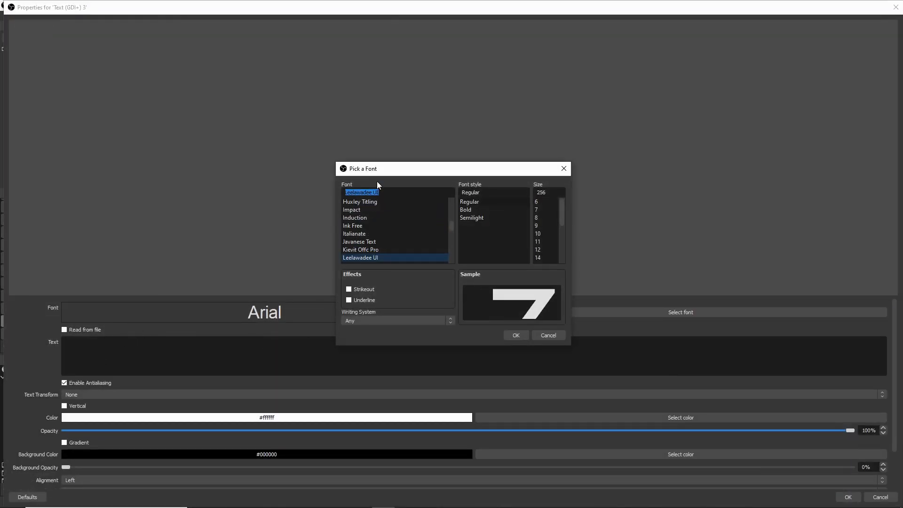
scroll(down, 3)
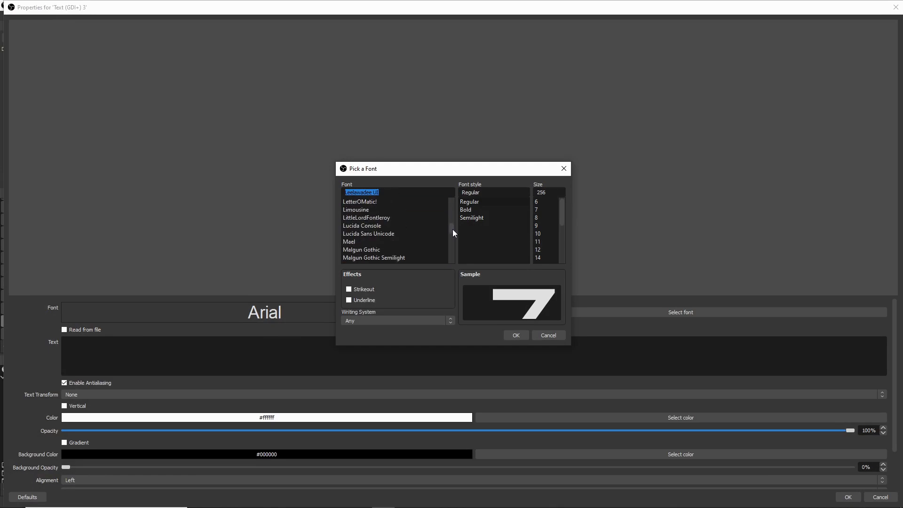
click(549, 334)
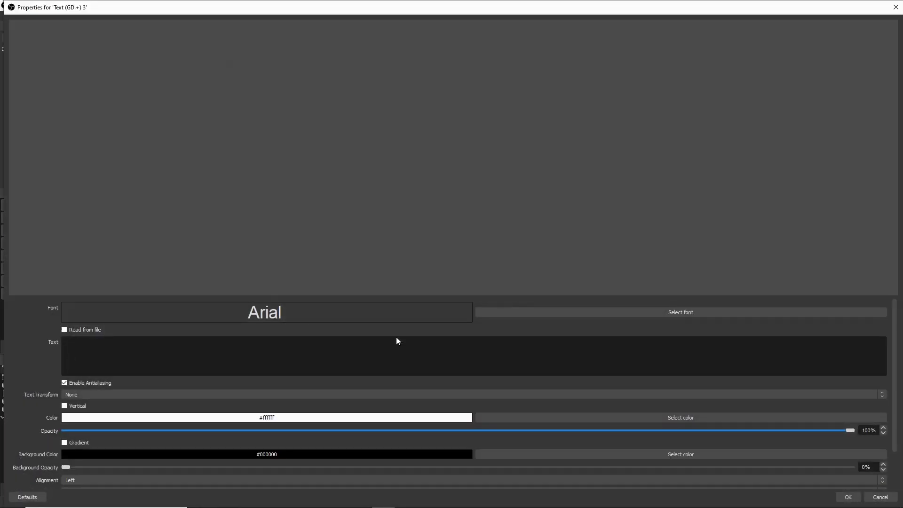
Step: Set the text source to Long Shot font reading 'This is it' and apply it to the scene
click(682, 311)
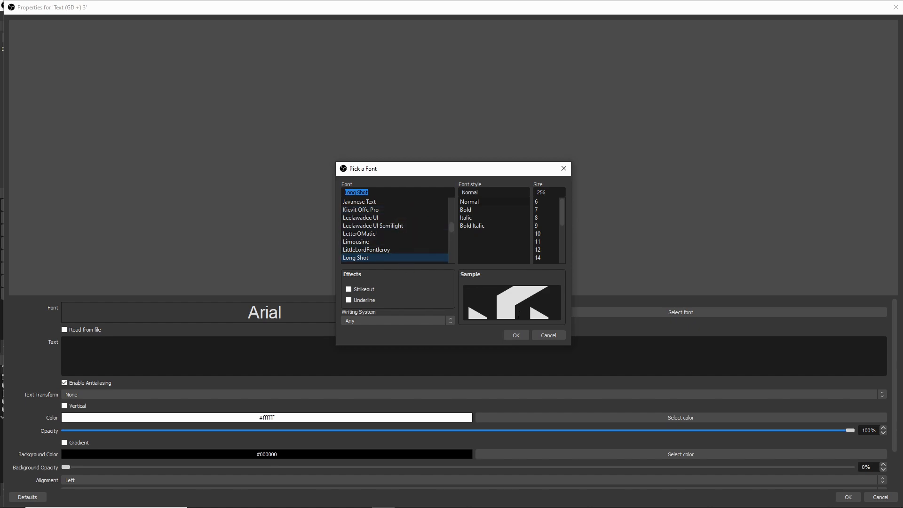
click(515, 335)
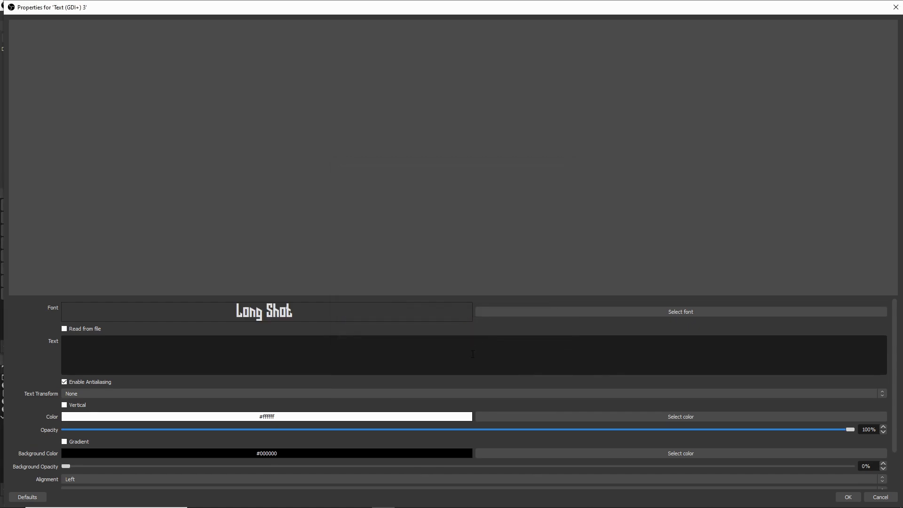
text(This is it)
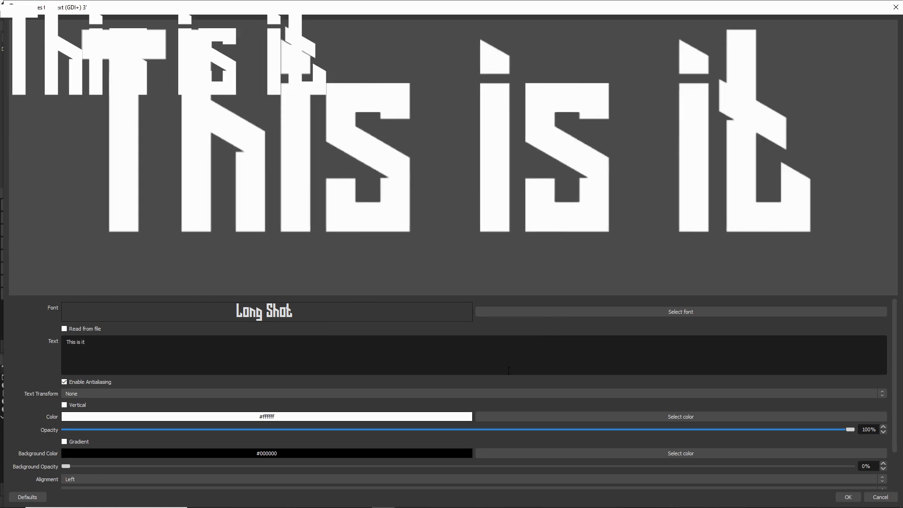
click(848, 497)
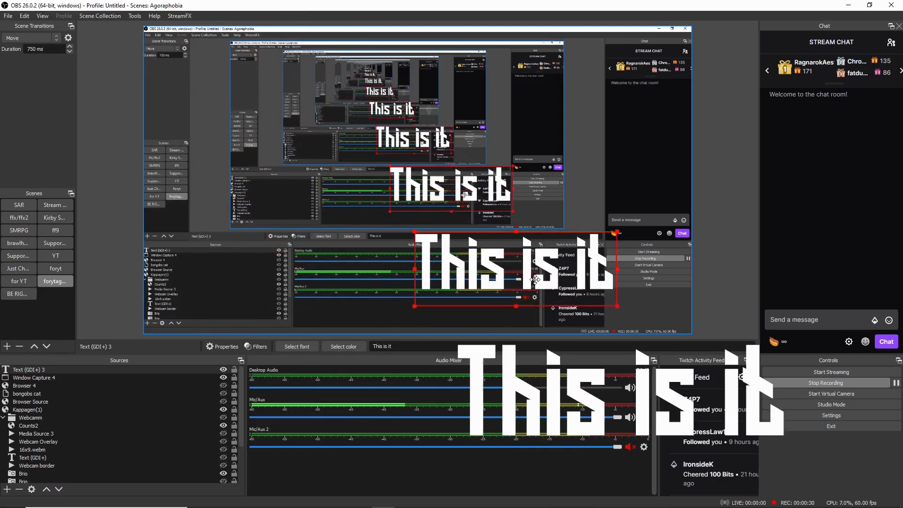